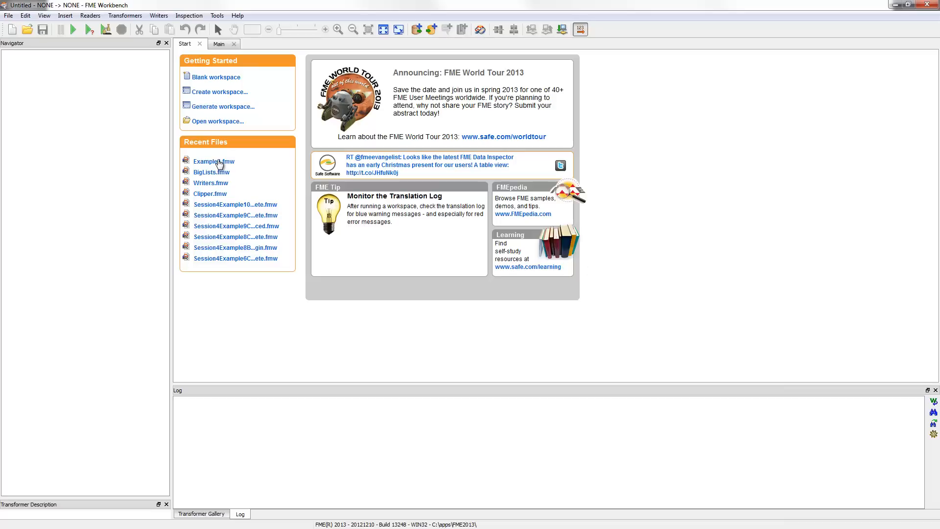
# - Open the Example1 workspace, select the city_parks reader, and zoom in on the diagram
pyautogui.click(213, 161)
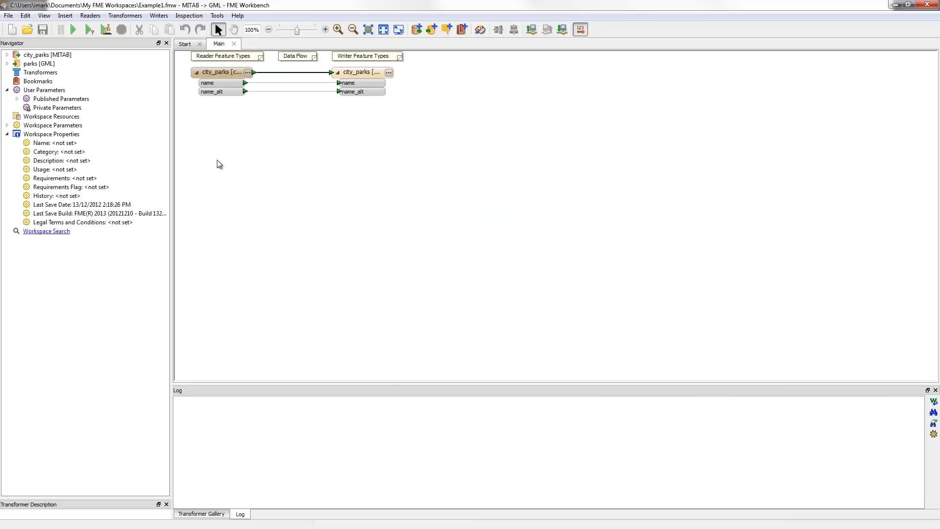
pyautogui.click(222, 72)
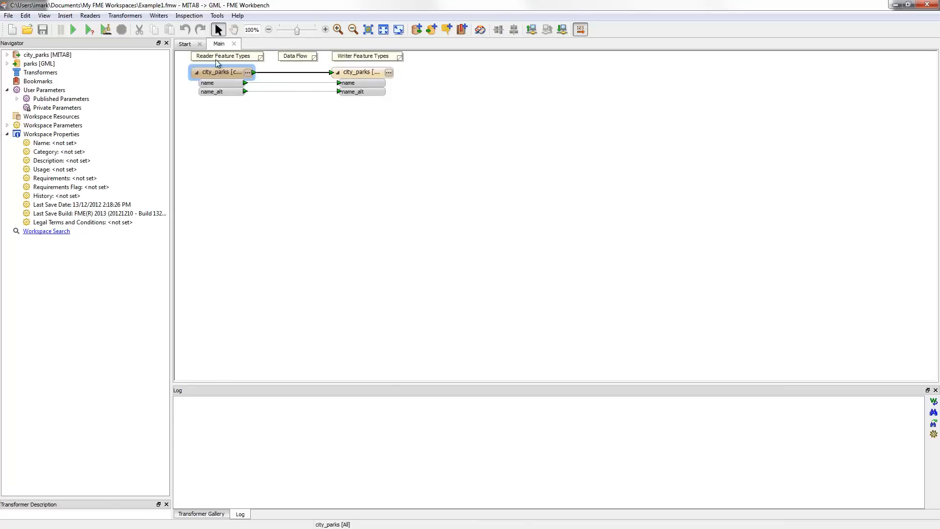
pyautogui.moveTo(297, 29); pyautogui.dragTo(302, 29)
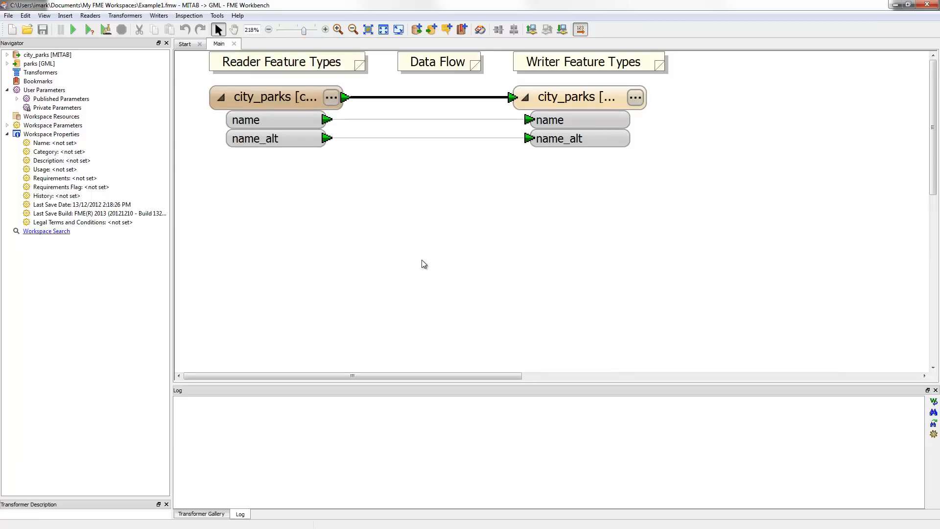
pyautogui.moveTo(440, 216)
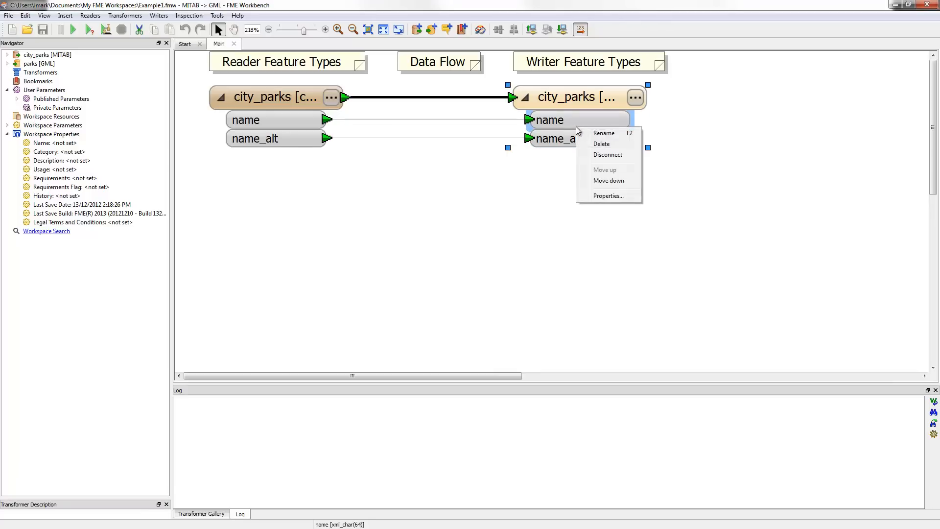
# - Rename writer attribute name to ParkName and name_alt to AltParkName
pyautogui.click(603, 133)
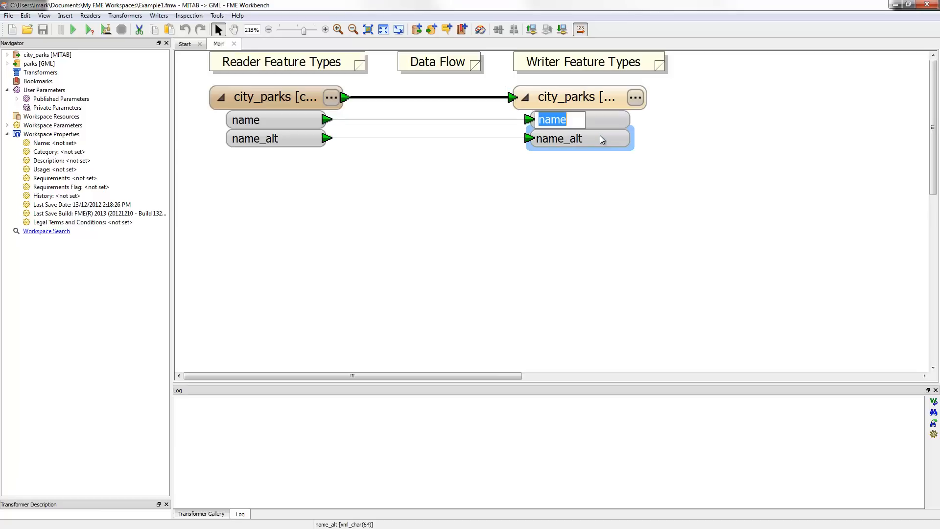
pyautogui.write('P')
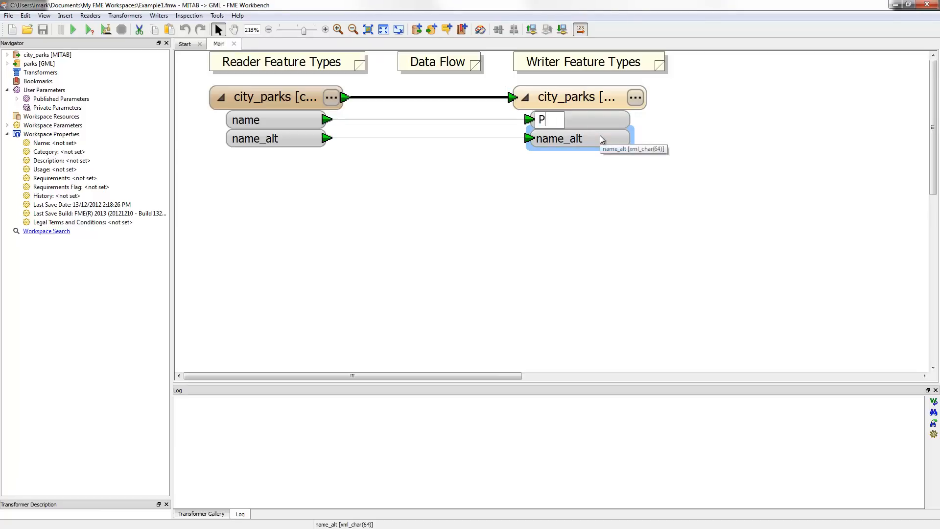
pyautogui.write('arkName')
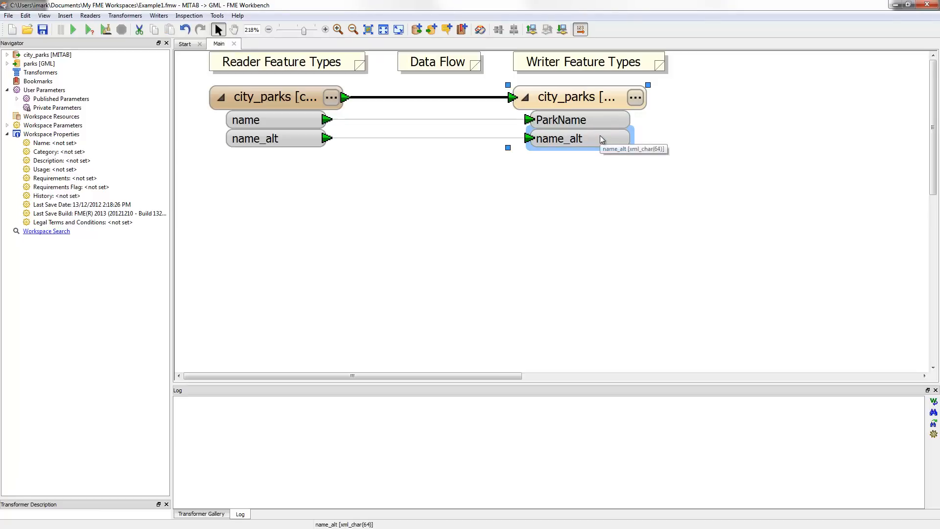
pyautogui.rightClick(561, 139)
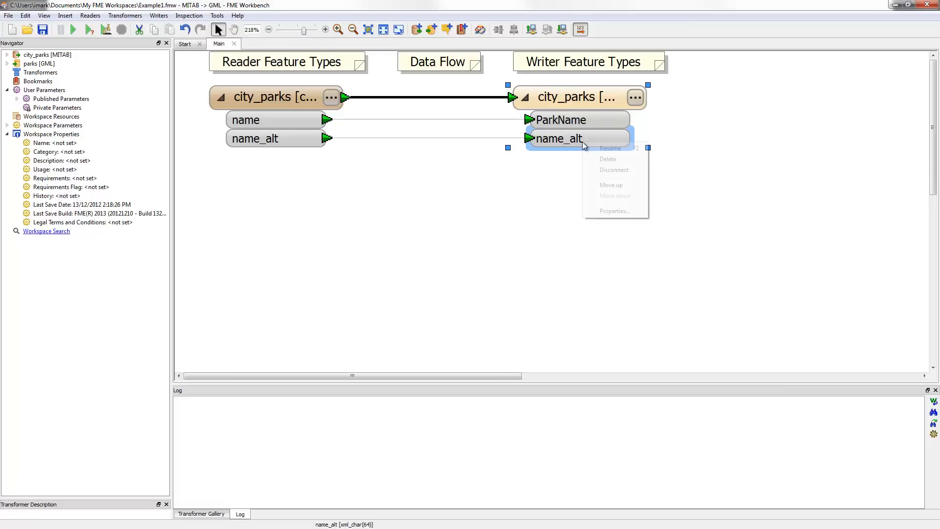
pyautogui.click(610, 148)
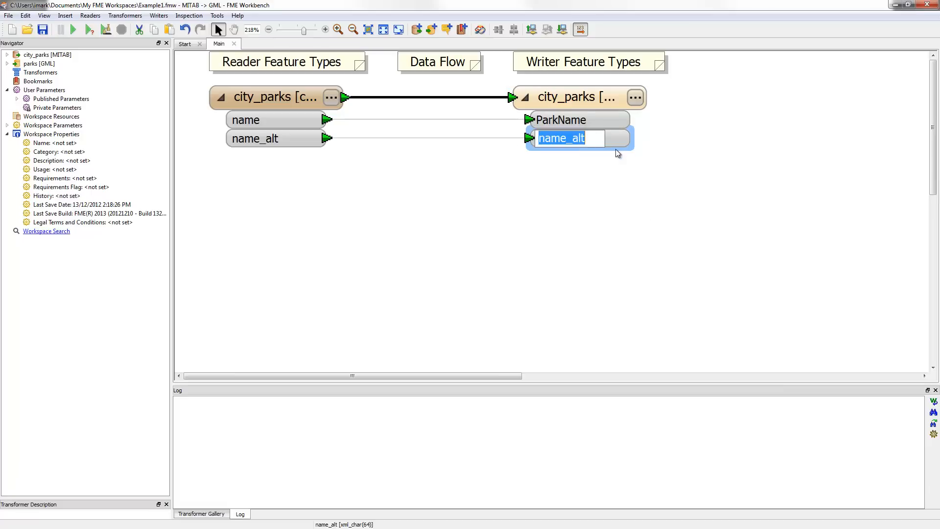
pyautogui.write('AltParkName')
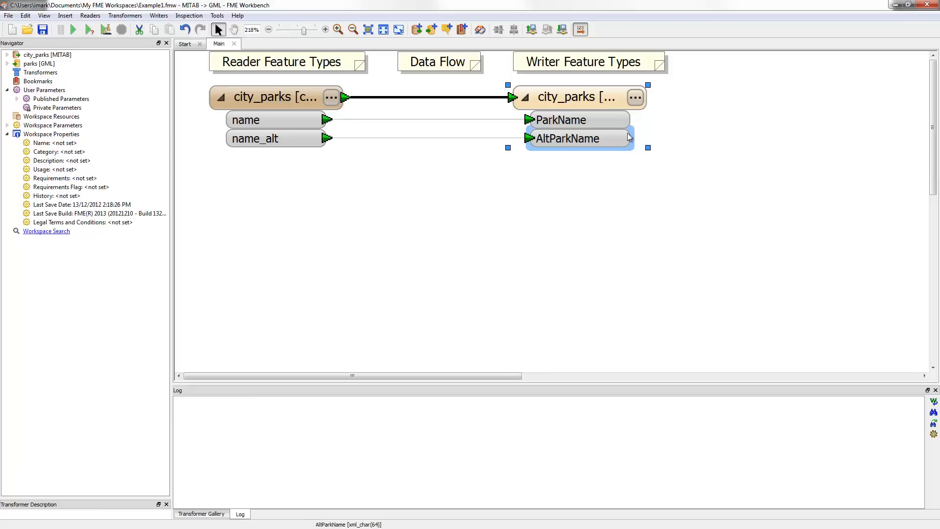
pyautogui.click(575, 96)
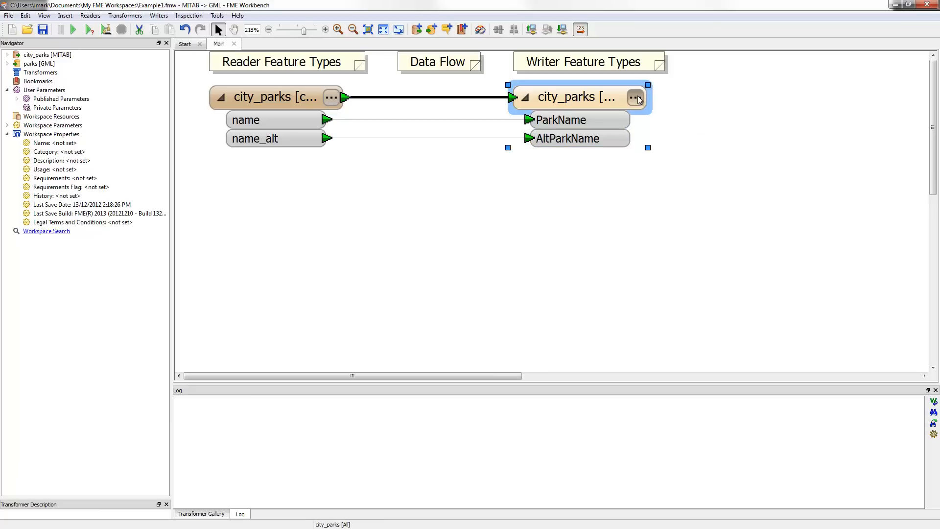
# - Add ParkSize and StreamEdge as xml_real32 user attributes on the city_parks writer
pyautogui.click(635, 96)
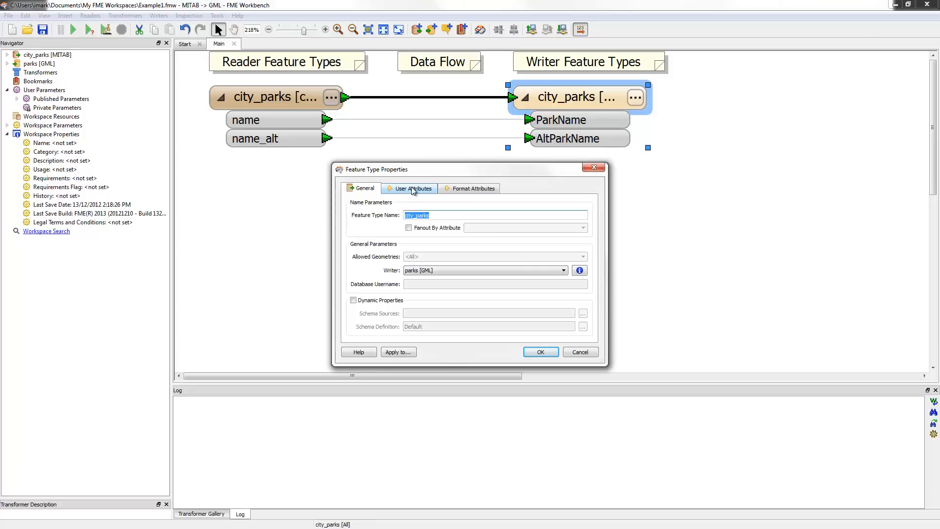
pyautogui.click(411, 188)
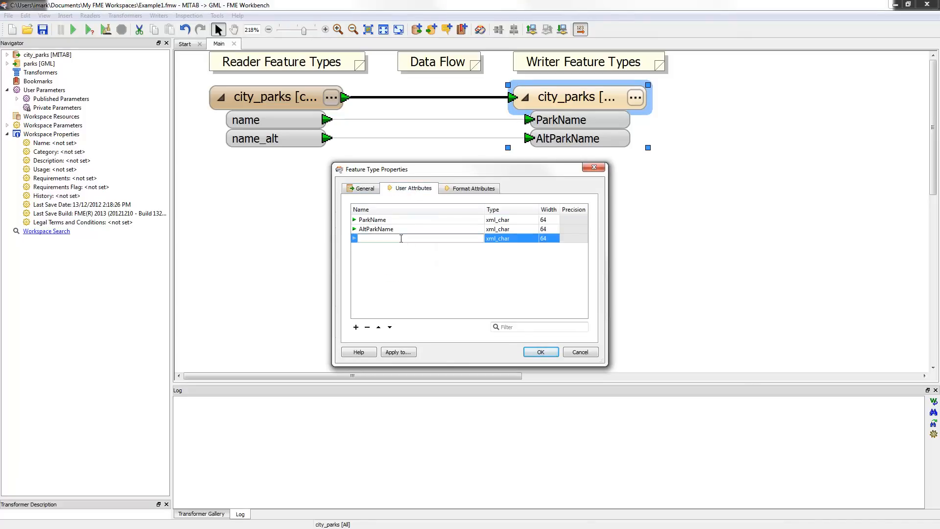
pyautogui.write('Pae')
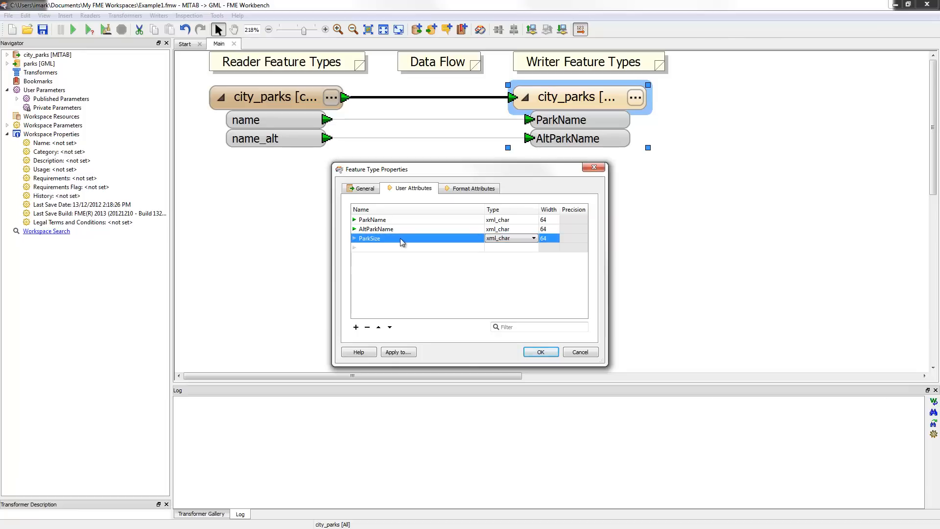
pyautogui.click(532, 238)
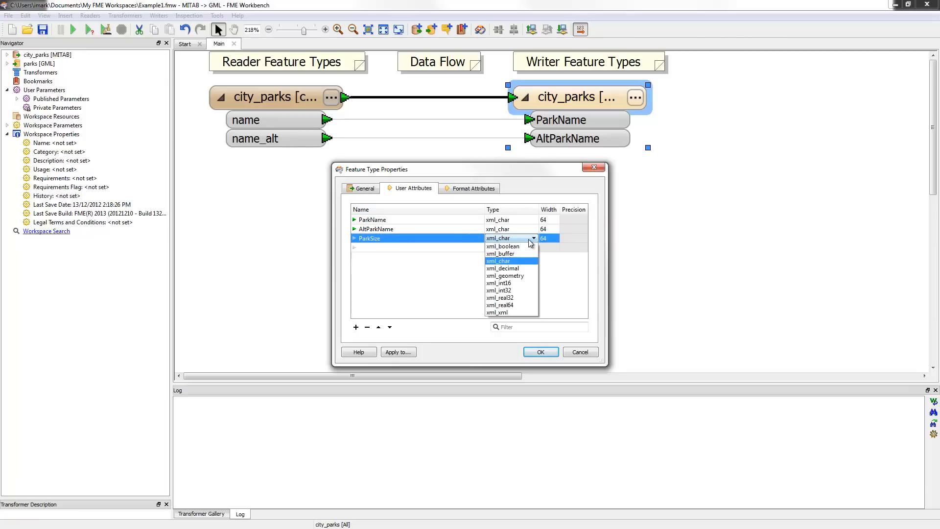
pyautogui.click(499, 297)
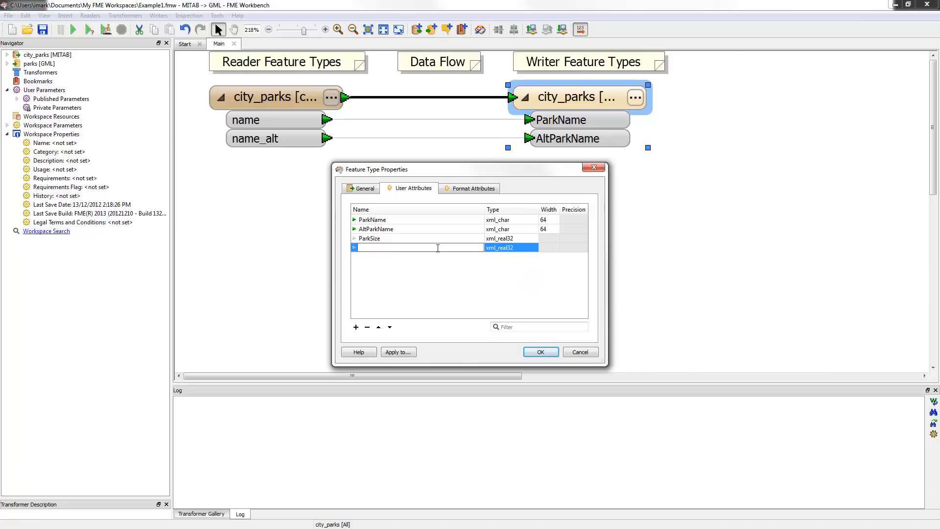
pyautogui.write('StreamEdge')
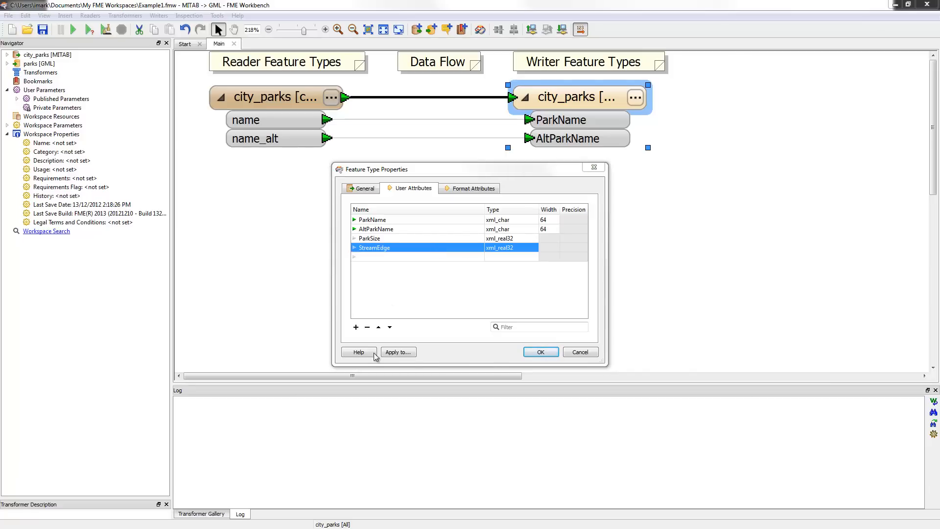
pyautogui.click(539, 352)
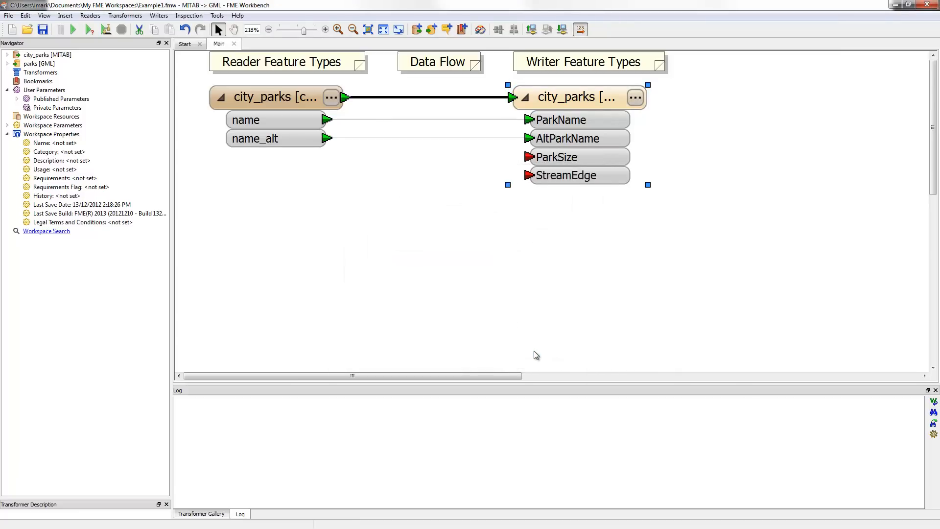
pyautogui.moveTo(558, 316)
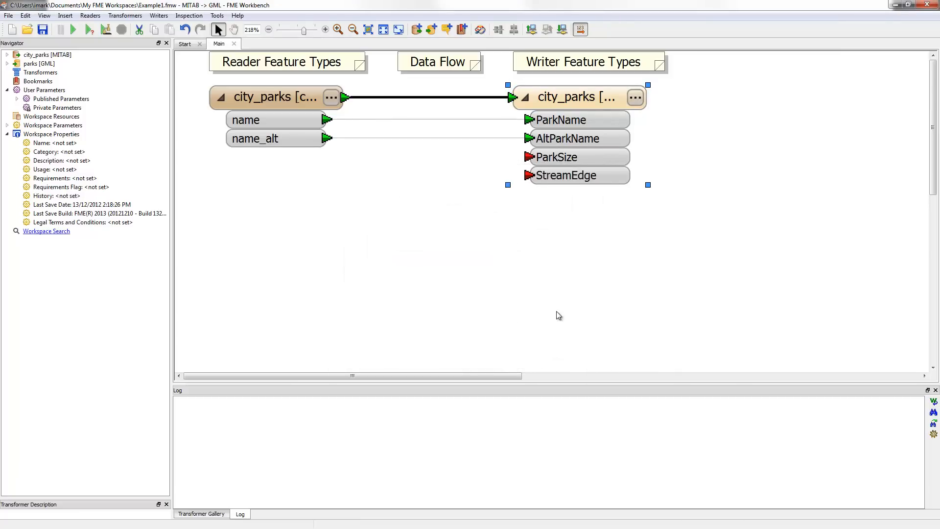
pyautogui.moveTo(594, 219)
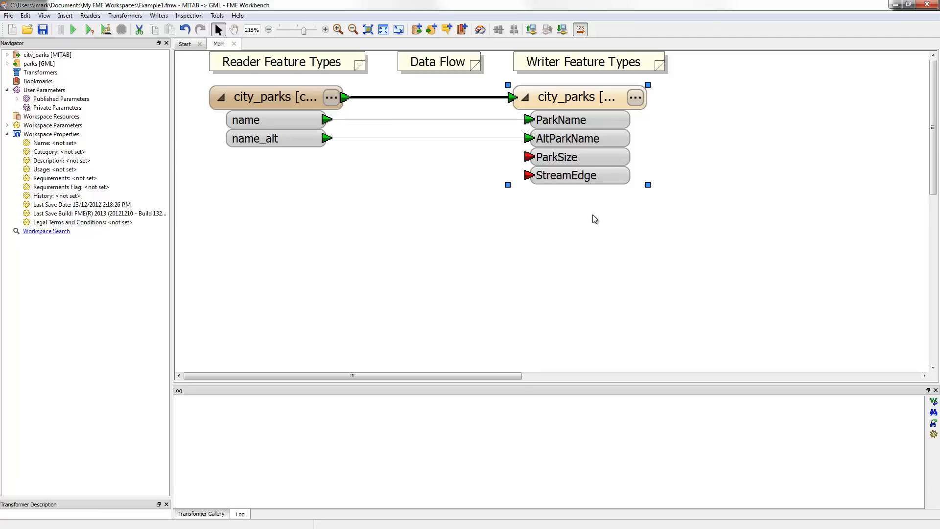
# - Duplicate the city_parks writer feature type
pyautogui.rightClick(573, 97)
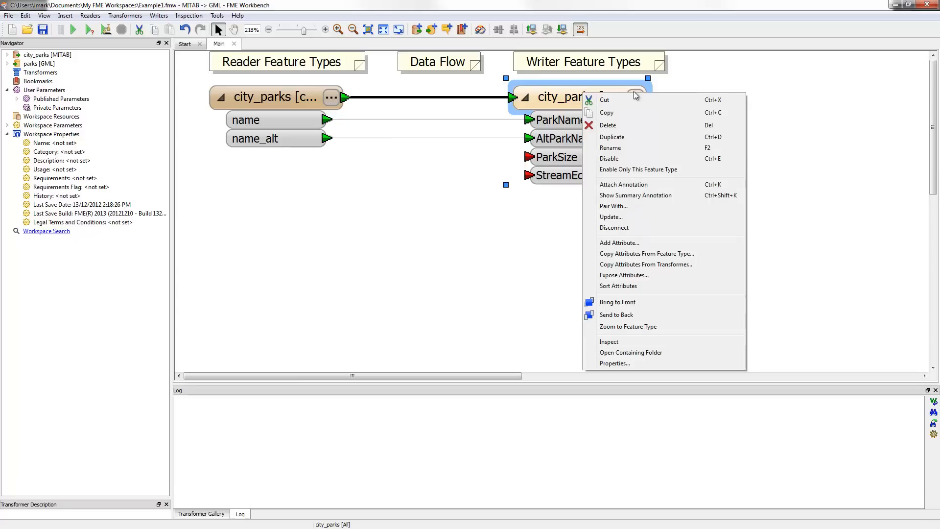
pyautogui.click(611, 136)
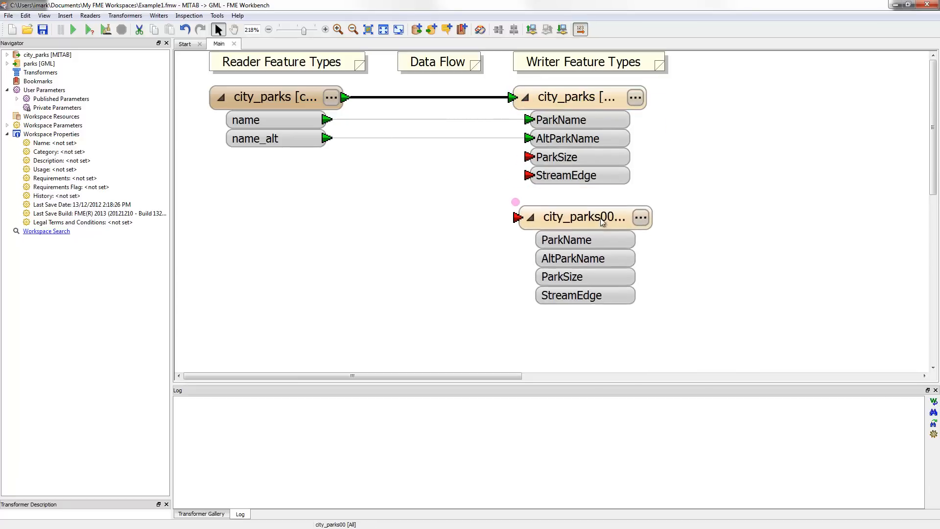
pyautogui.click(581, 216)
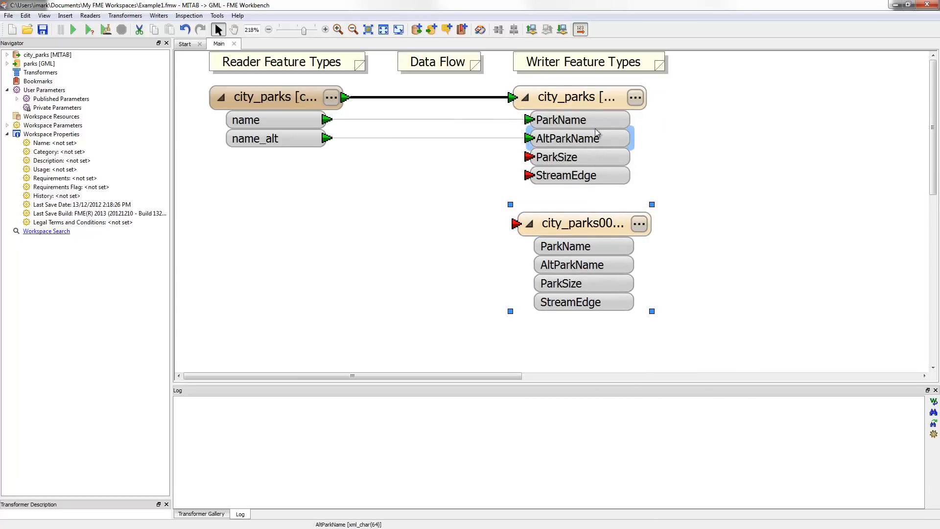
# - Rename the original writer to Parks and the copy to GolfCourses
pyautogui.rightClick(576, 96)
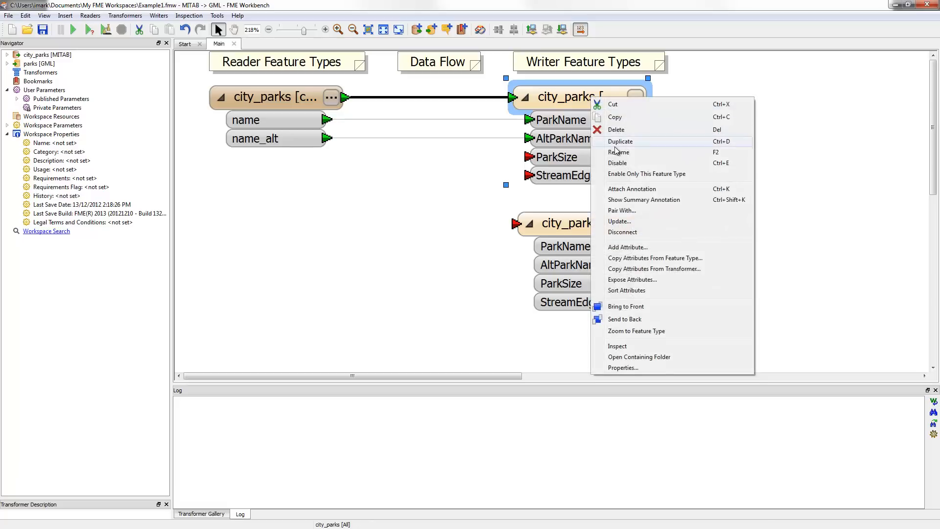
pyautogui.click(618, 152)
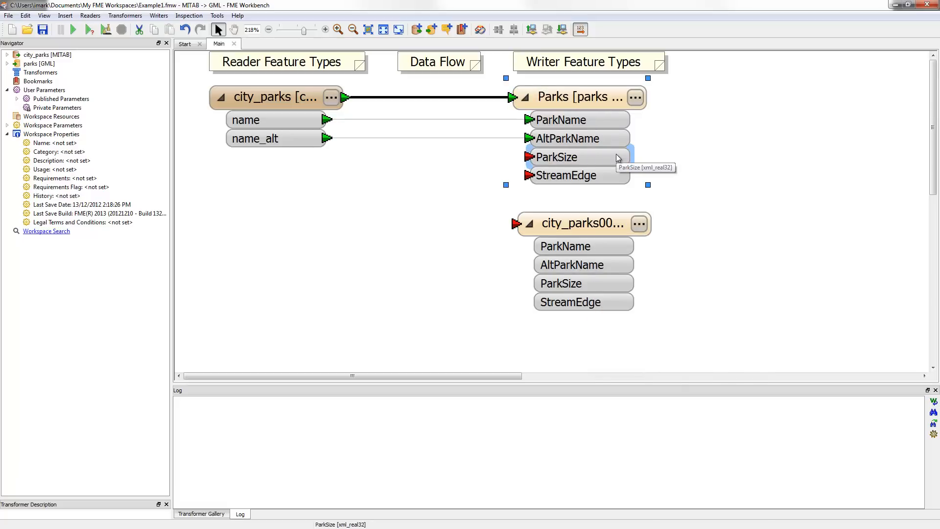
pyautogui.moveTo(665, 224)
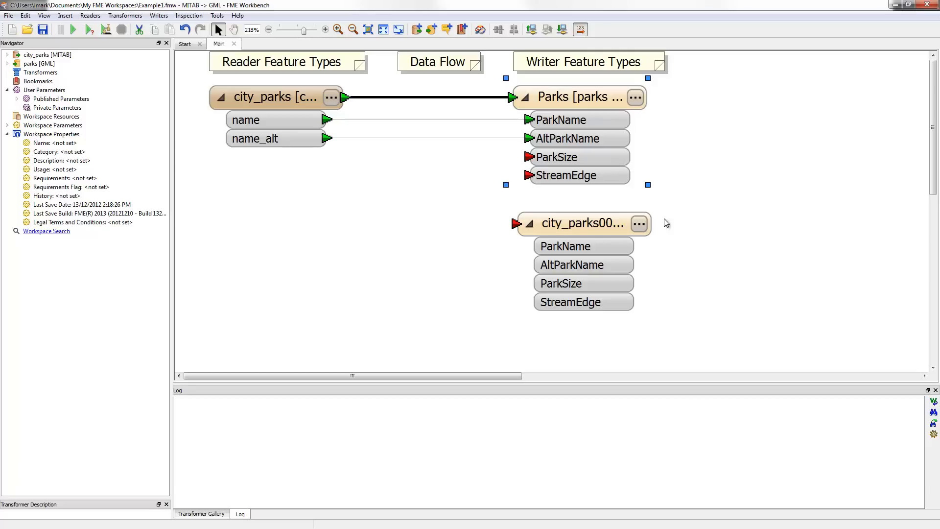
pyautogui.rightClick(578, 223)
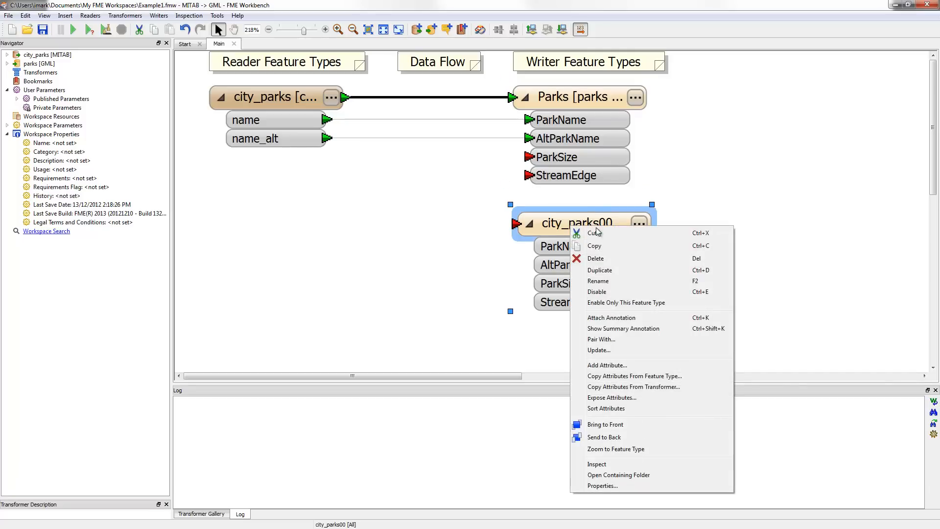
pyautogui.click(597, 281)
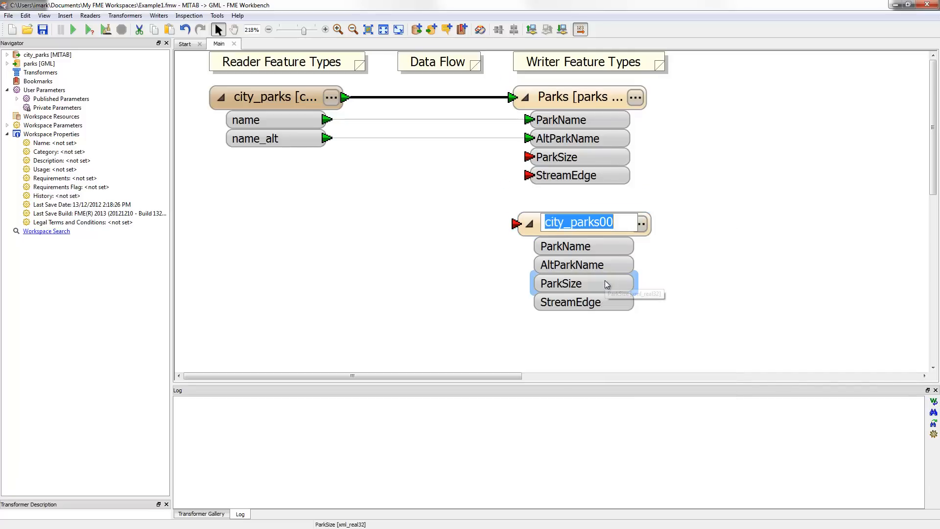
pyautogui.write('GolfCourses ...')
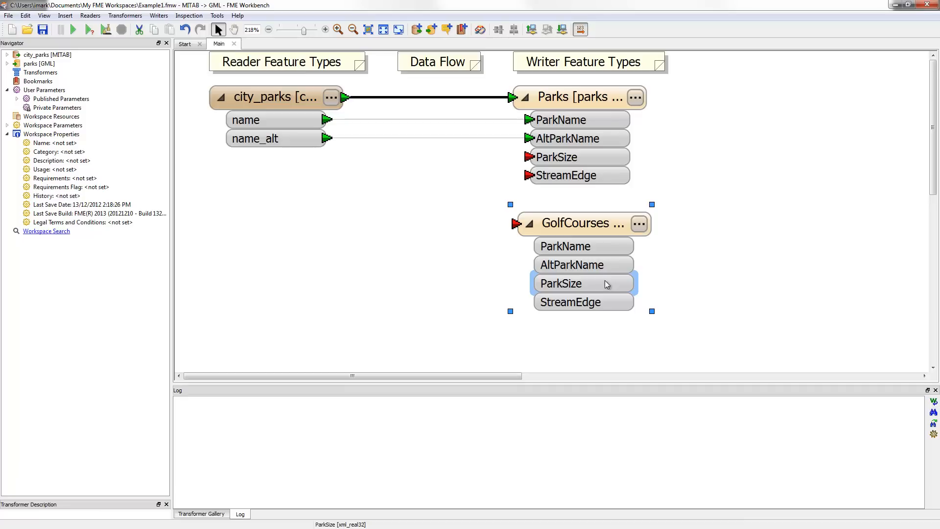
pyautogui.click(563, 246)
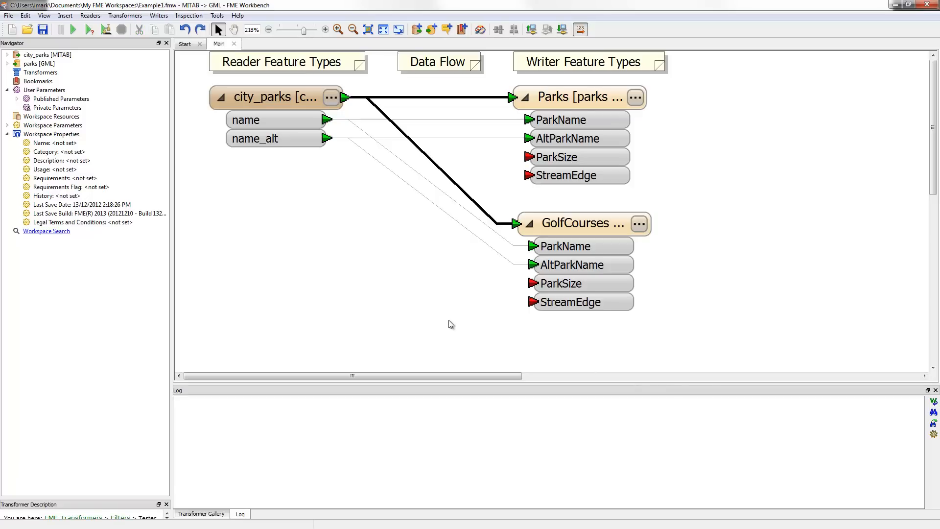
# - Quick Add a Tester transformer onto the city_parks-to-GolfCourses connection
pyautogui.doubleClick(573, 264)
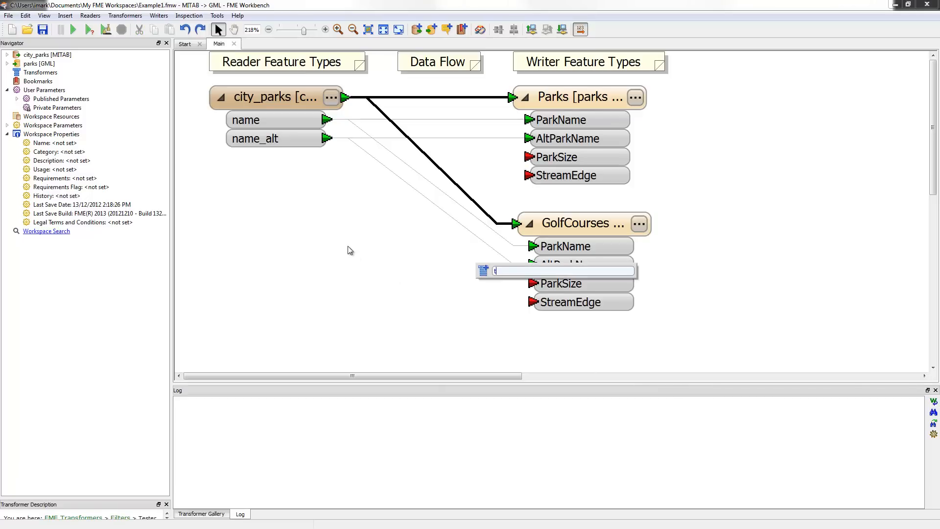
pyautogui.write('tester')
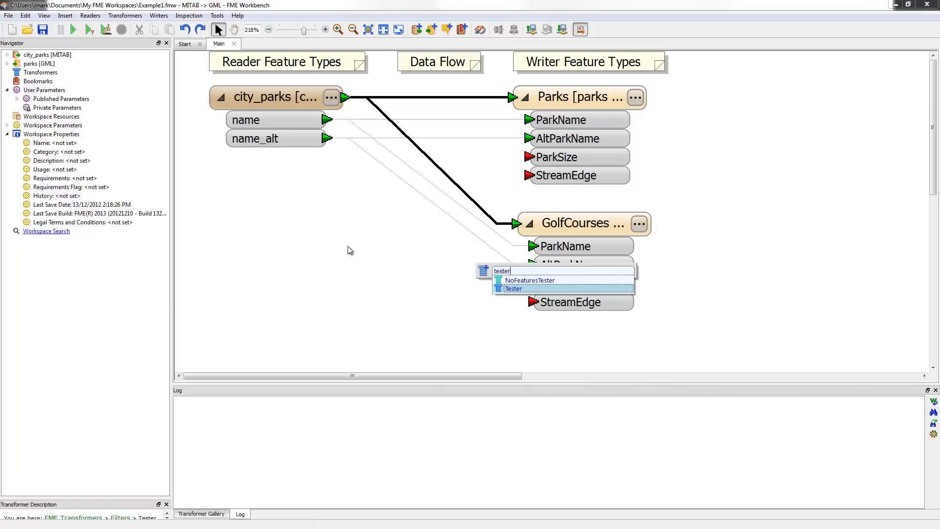
pyautogui.click(529, 288)
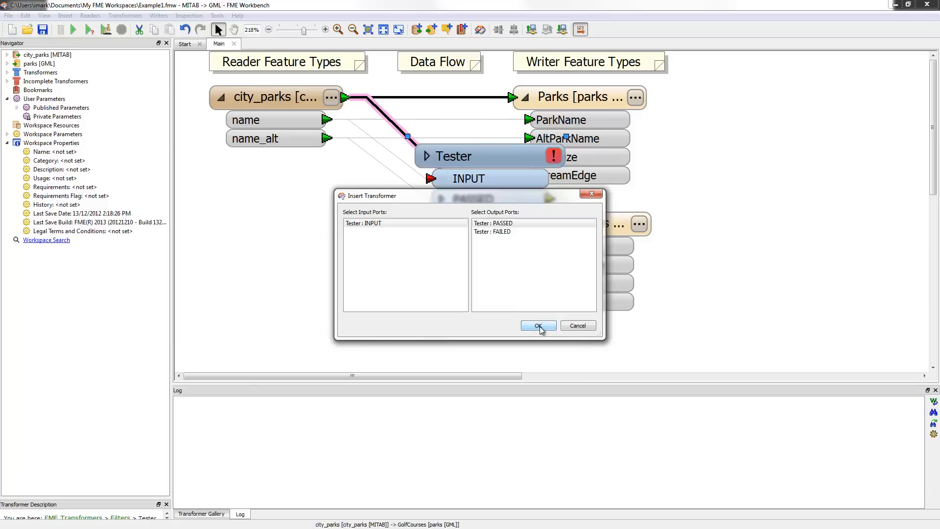
# - Confirm the Tester insertion, connect FAILED to Parks, and select the old direct link
pyautogui.click(538, 326)
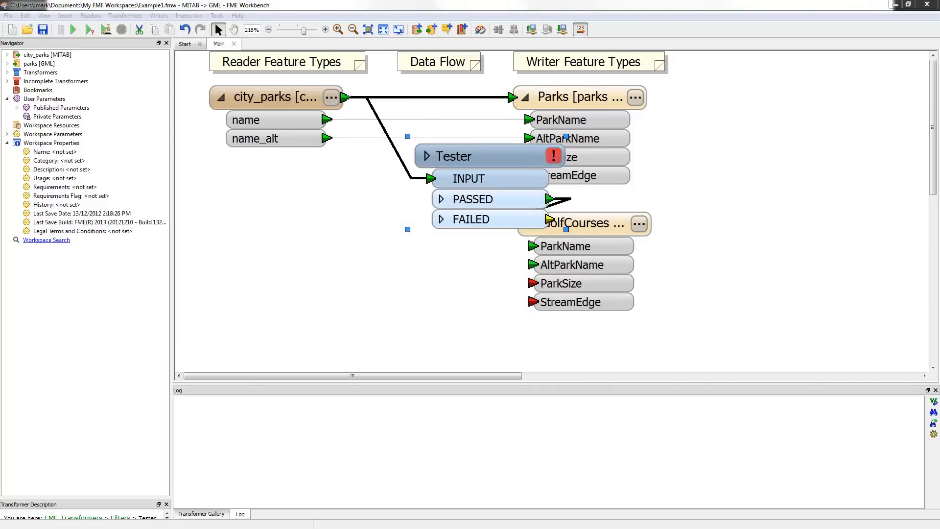
pyautogui.moveTo(673, 129)
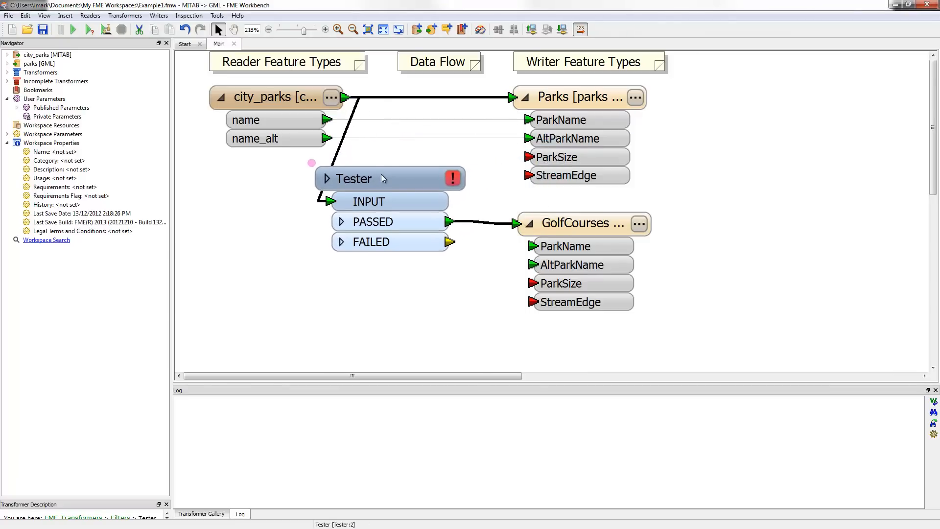
pyautogui.click(354, 178)
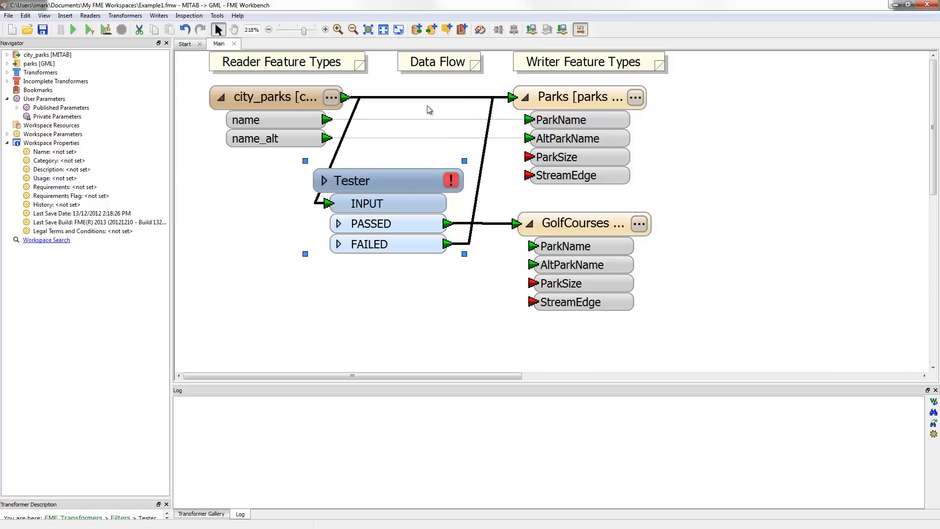
pyautogui.click(426, 97)
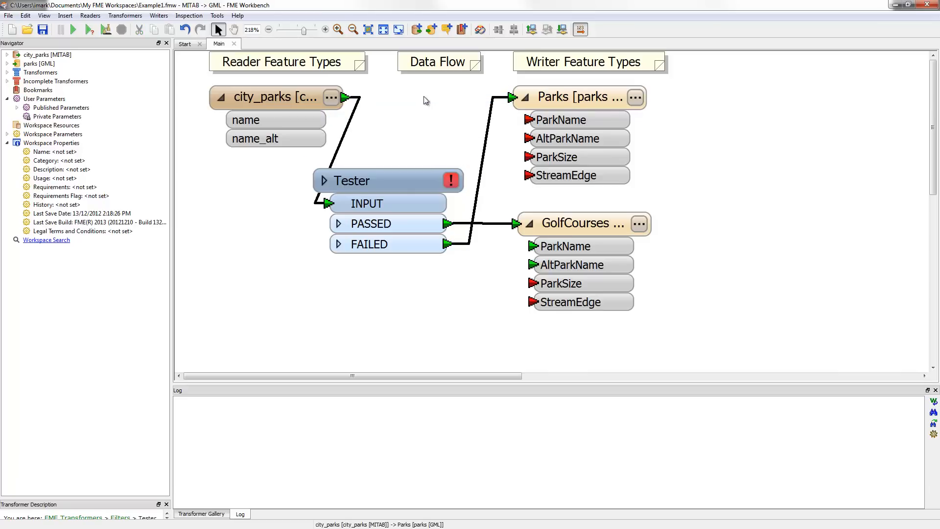
# - Move Parks below GolfCourses, expand the Tester ports, and map name_alt to AltParkName
pyautogui.click(573, 97)
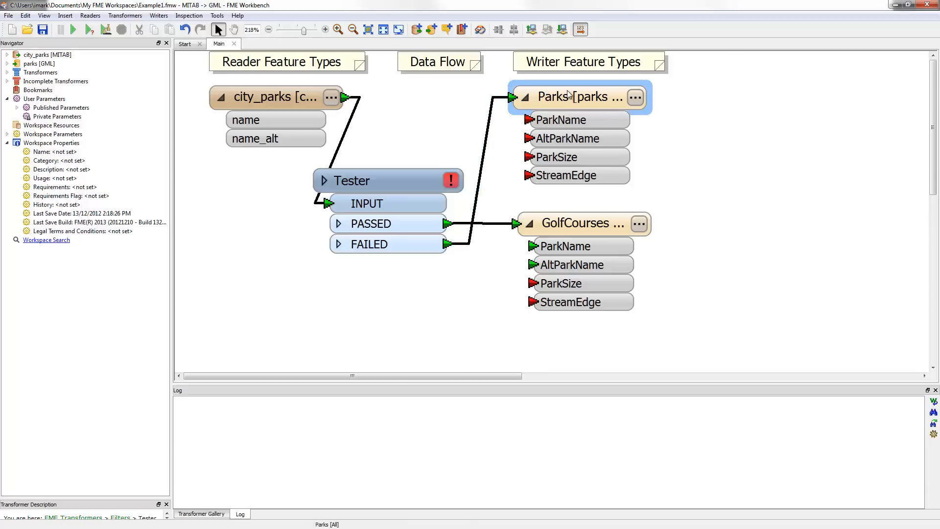
pyautogui.moveTo(576, 97); pyautogui.dragTo(725, 246)
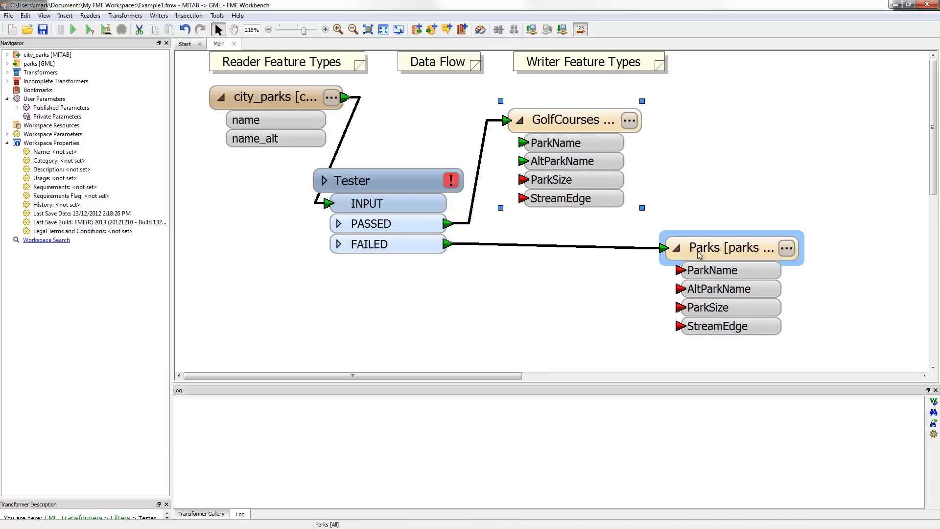
pyautogui.moveTo(728, 247); pyautogui.dragTo(585, 245)
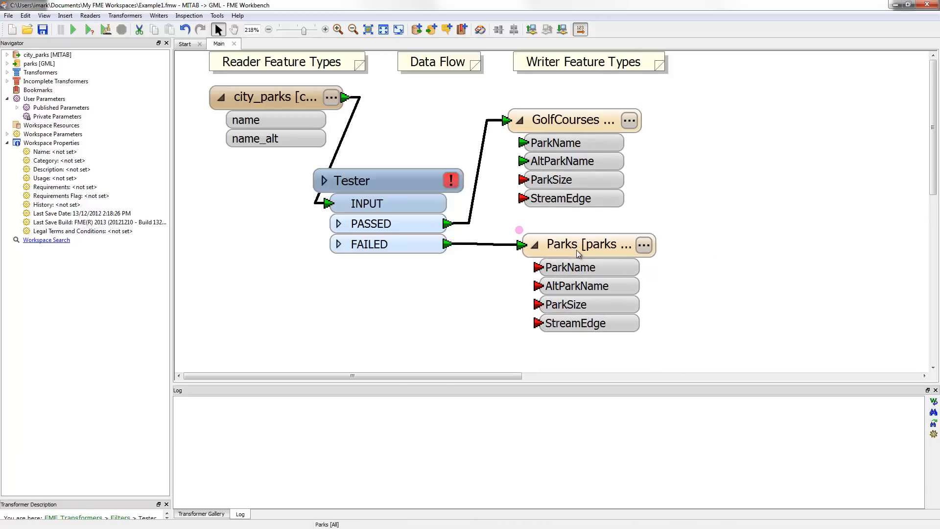
pyautogui.click(370, 223)
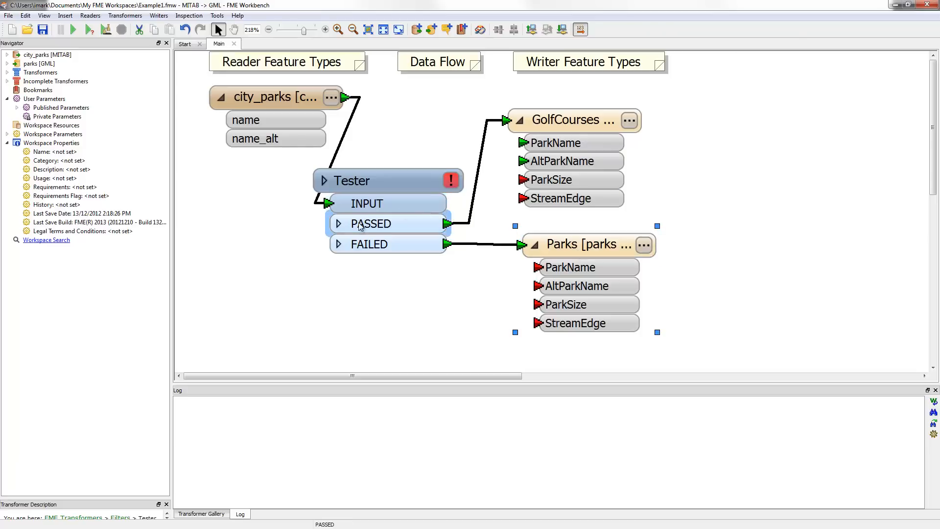
pyautogui.click(339, 224)
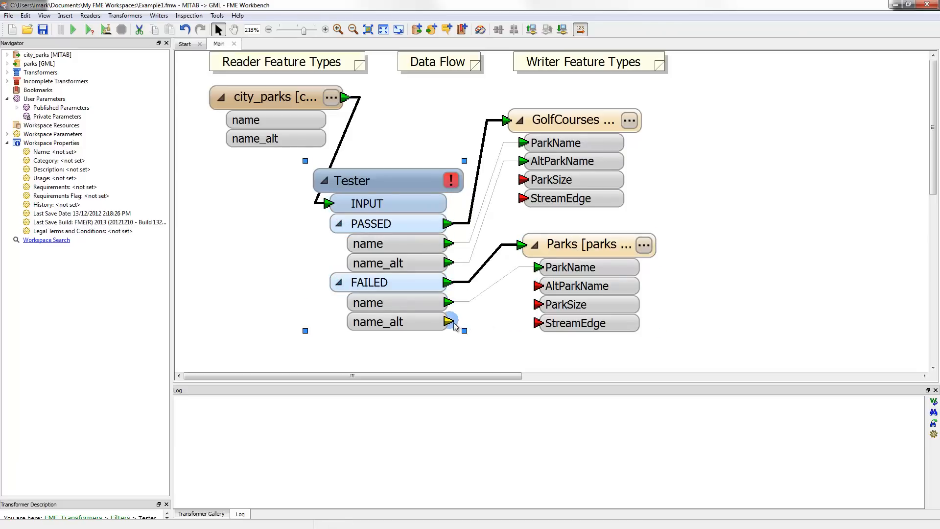
pyautogui.moveTo(450, 322); pyautogui.dragTo(537, 285)
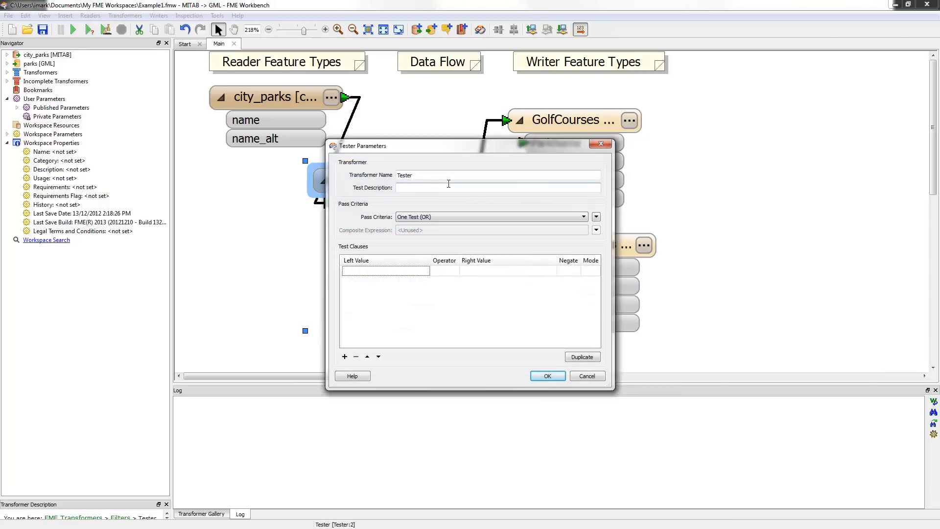
pyautogui.moveTo(501, 185)
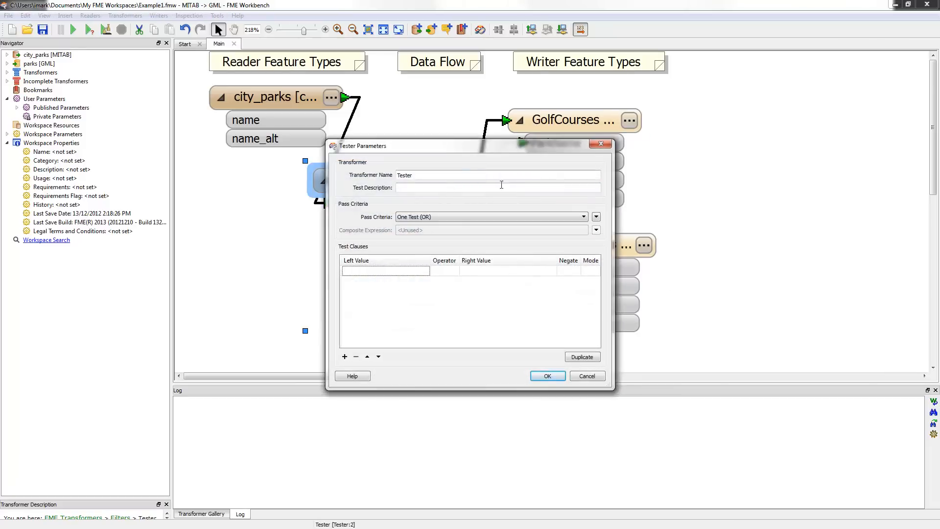
# - Set the Tester clause to: name_alt Contains Golf
pyautogui.click(384, 270)
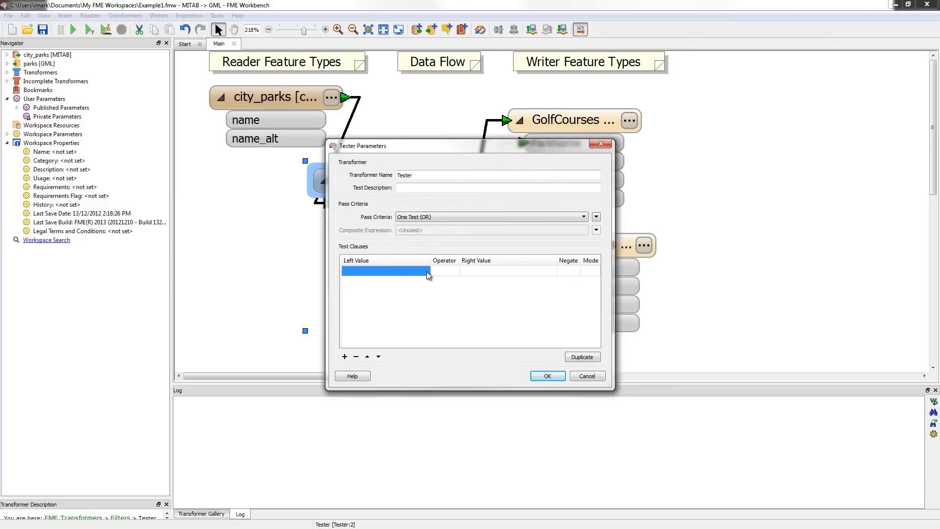
pyautogui.click(425, 270)
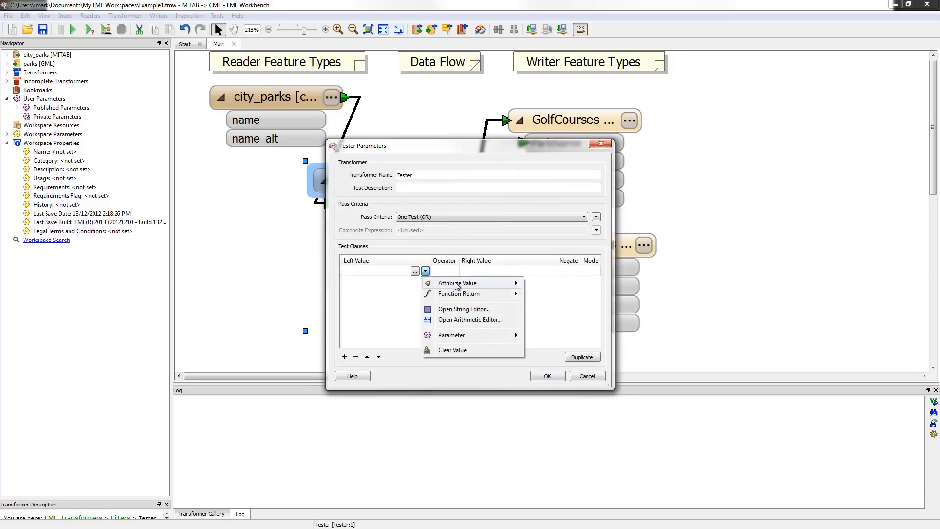
pyautogui.click(457, 283)
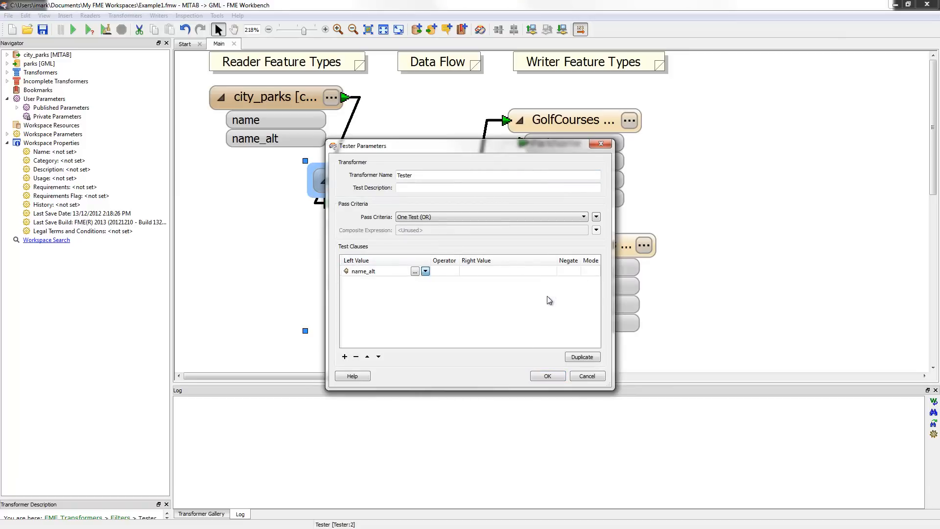
pyautogui.click(425, 271)
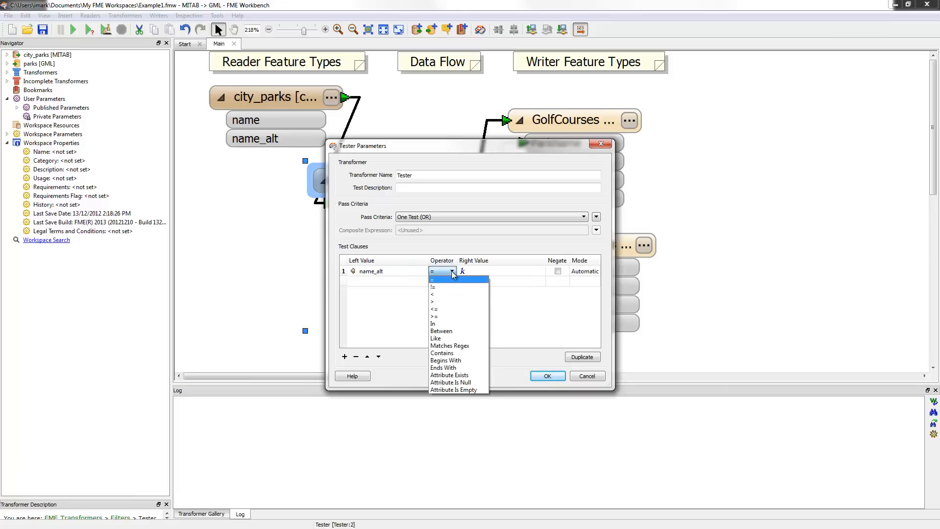
pyautogui.click(442, 352)
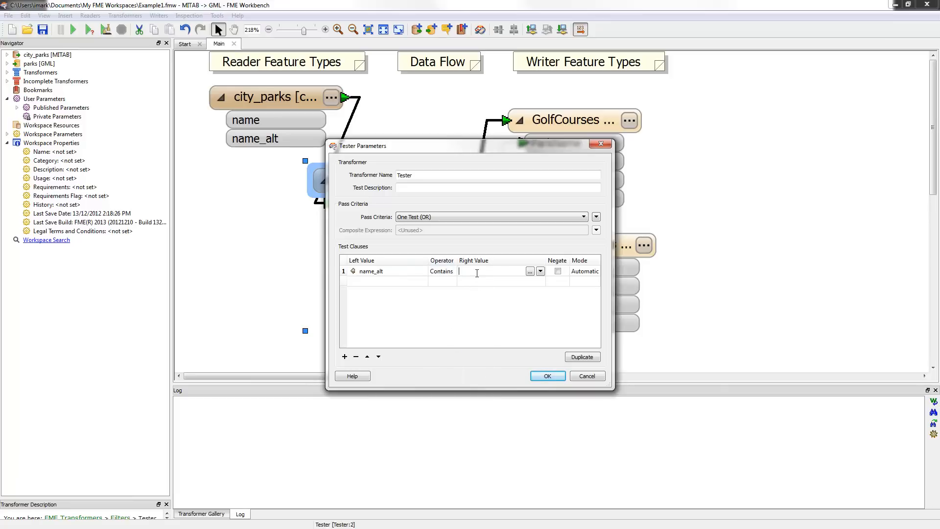
pyautogui.write('Golf')
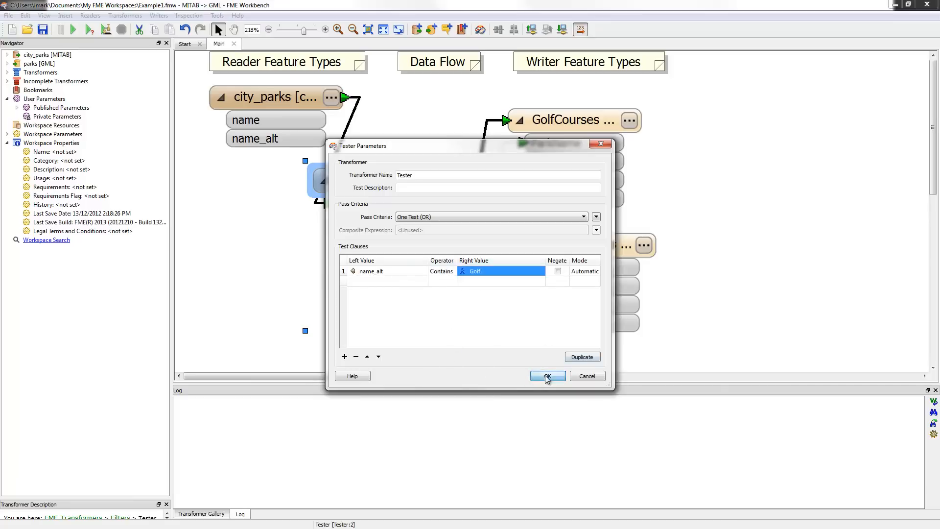
# - Confirm the Tester parameters, save the workspace, and run the translation
pyautogui.click(546, 376)
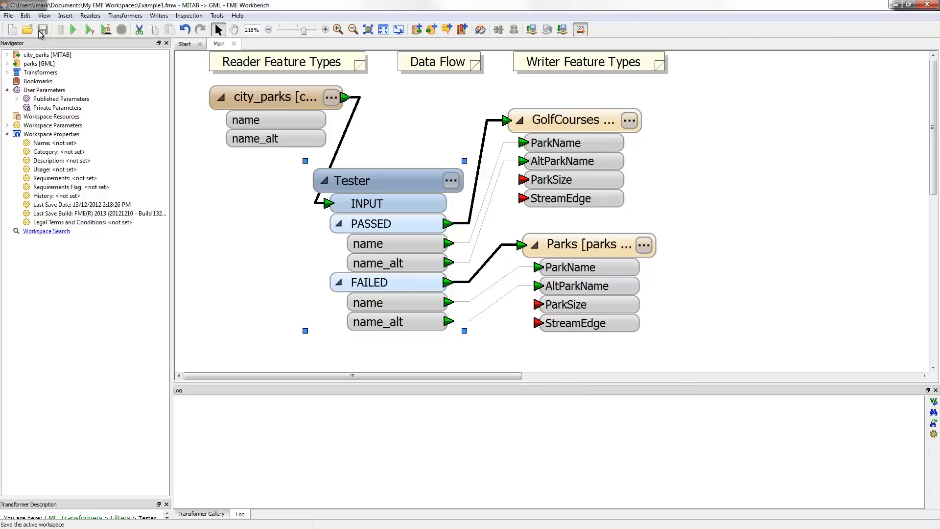
pyautogui.moveTo(72, 29)
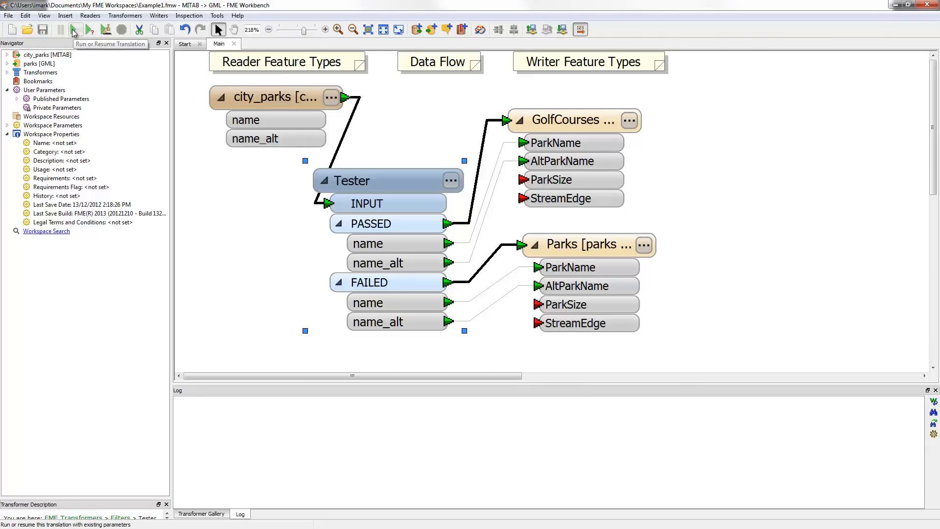
pyautogui.click(158, 16)
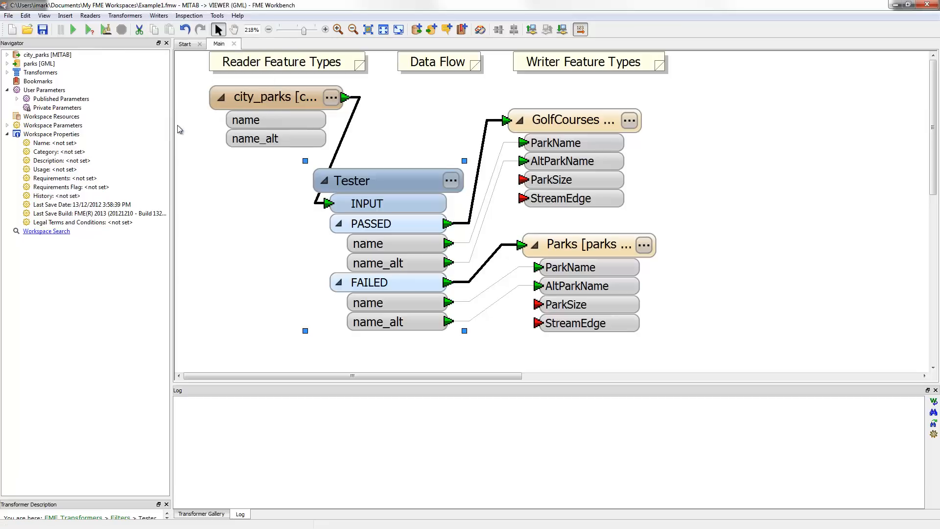
pyautogui.moveTo(74, 29)
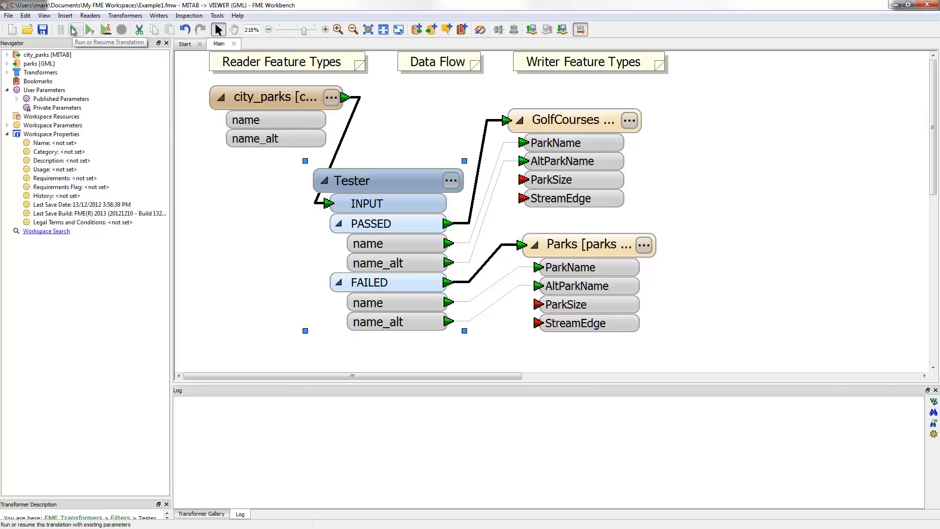
pyautogui.click(89, 29)
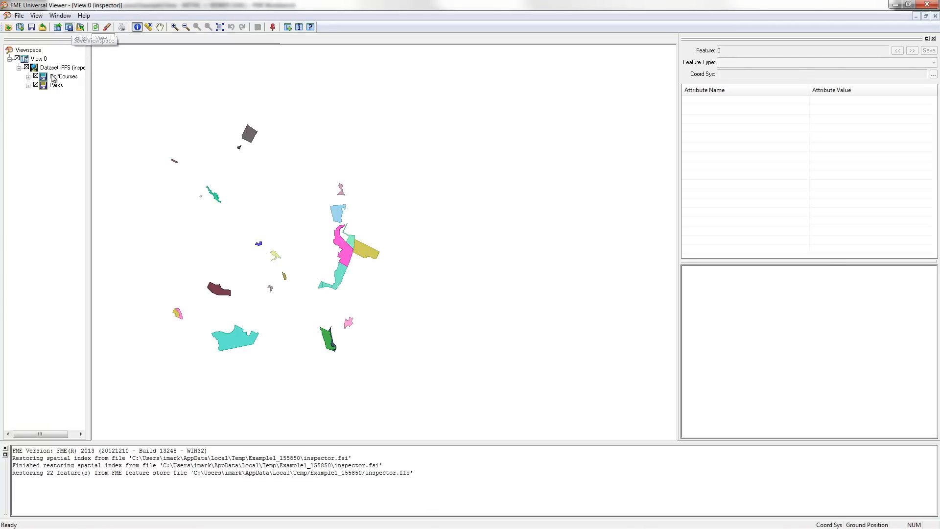
# - Select the Parks and GolfCourses layers and query the large cyan GolfCourses polygon
pyautogui.click(56, 85)
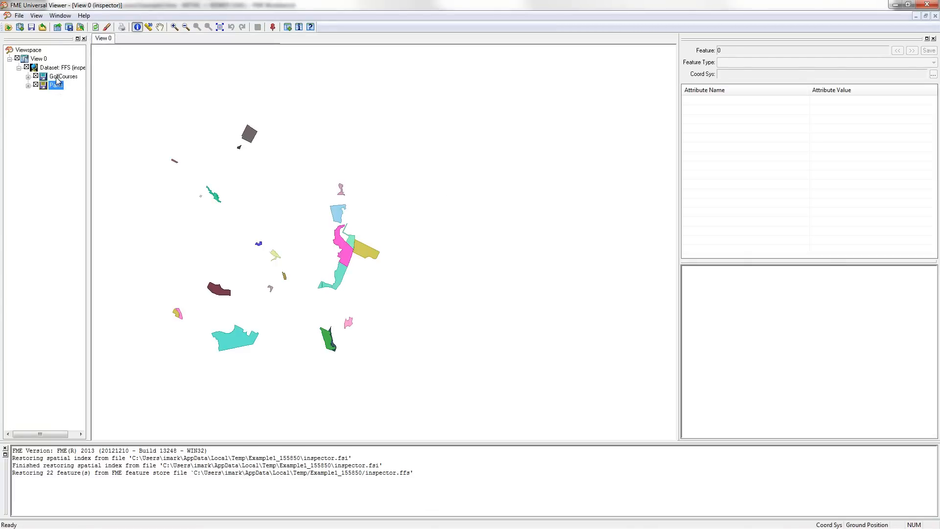
pyautogui.click(62, 77)
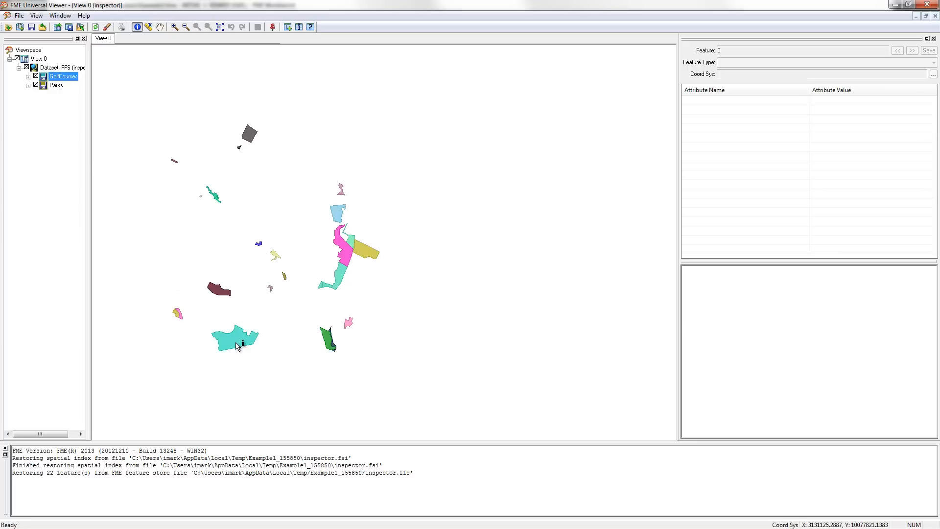
pyautogui.click(236, 336)
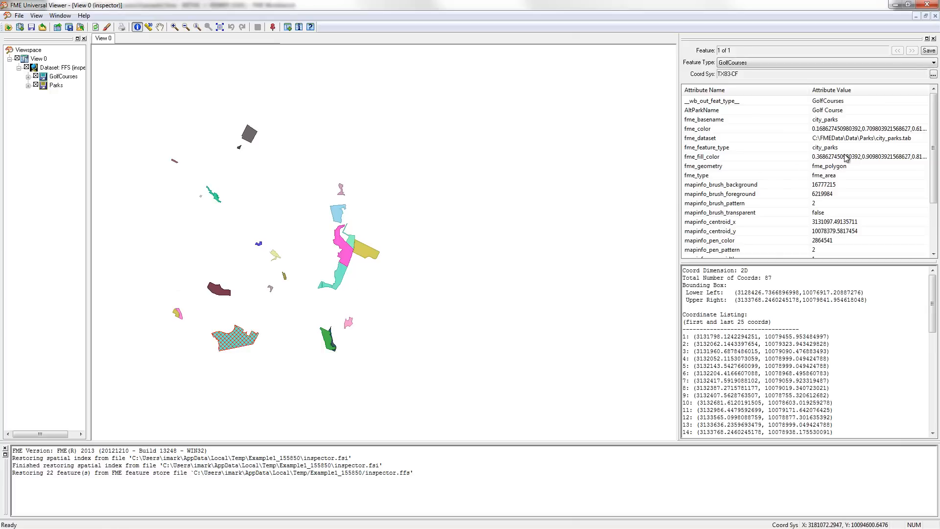